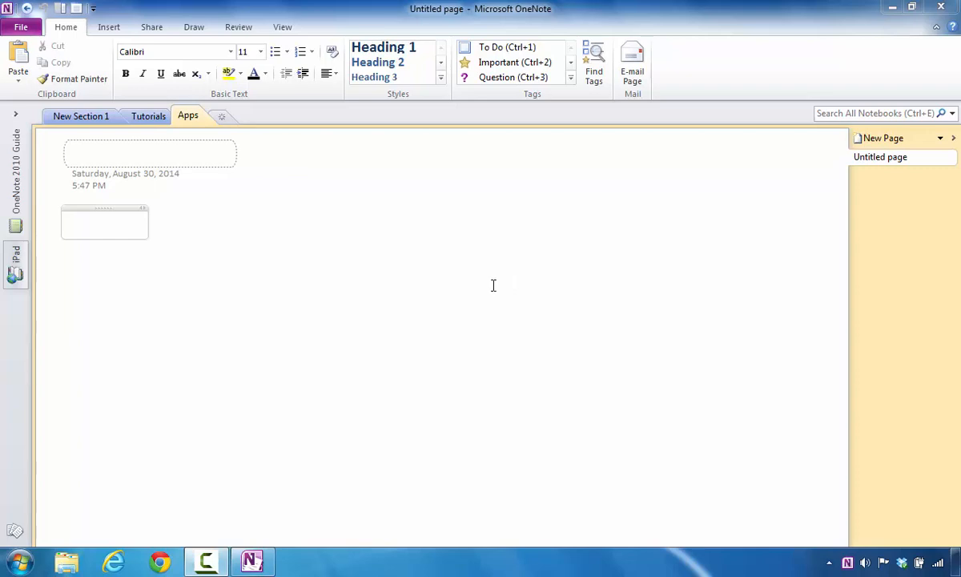
pyautogui.moveTo(338, 252)
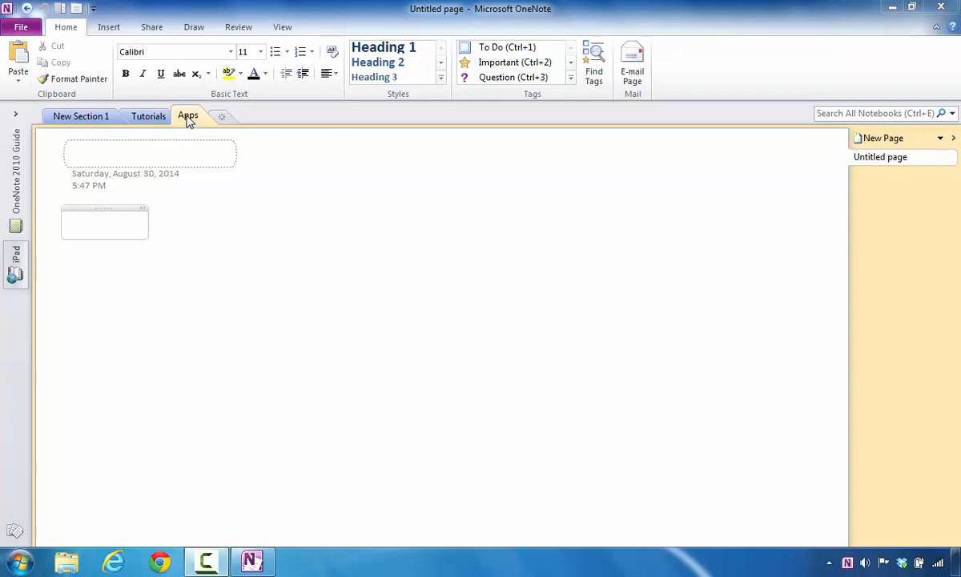
# Delete the Apps section and confirm moving it to the Recycle Bin
pyautogui.rightClick(187, 115)
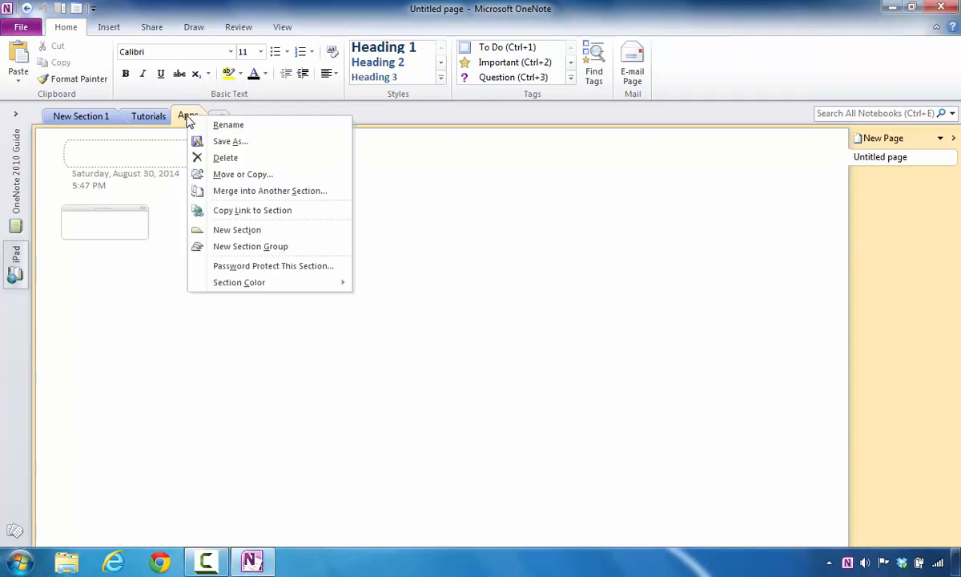
pyautogui.click(225, 157)
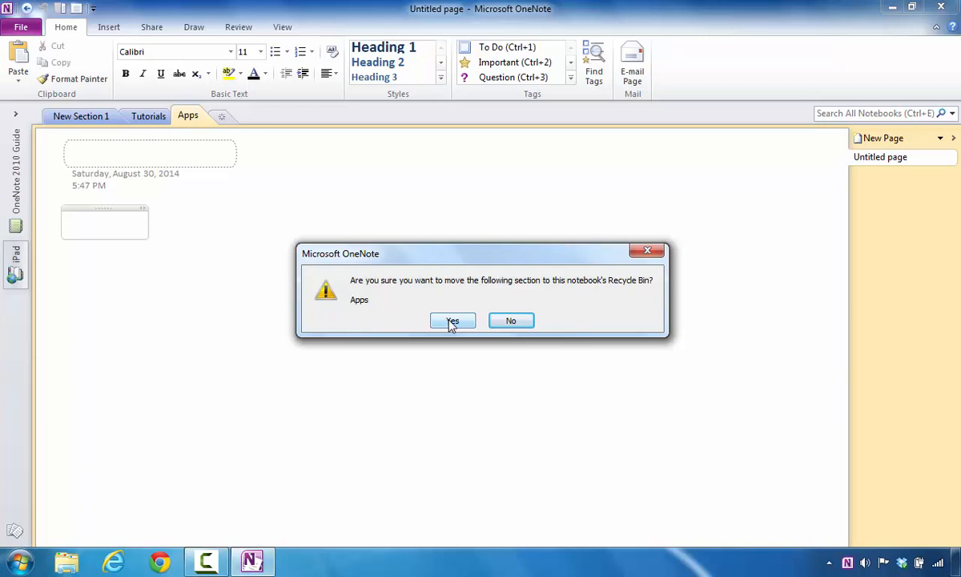
pyautogui.click(453, 320)
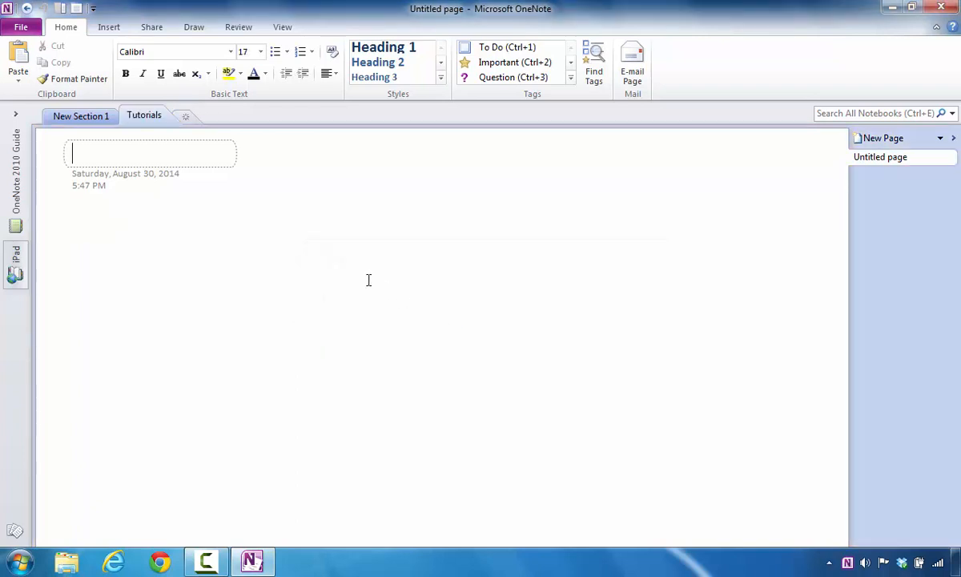
pyautogui.moveTo(286, 236)
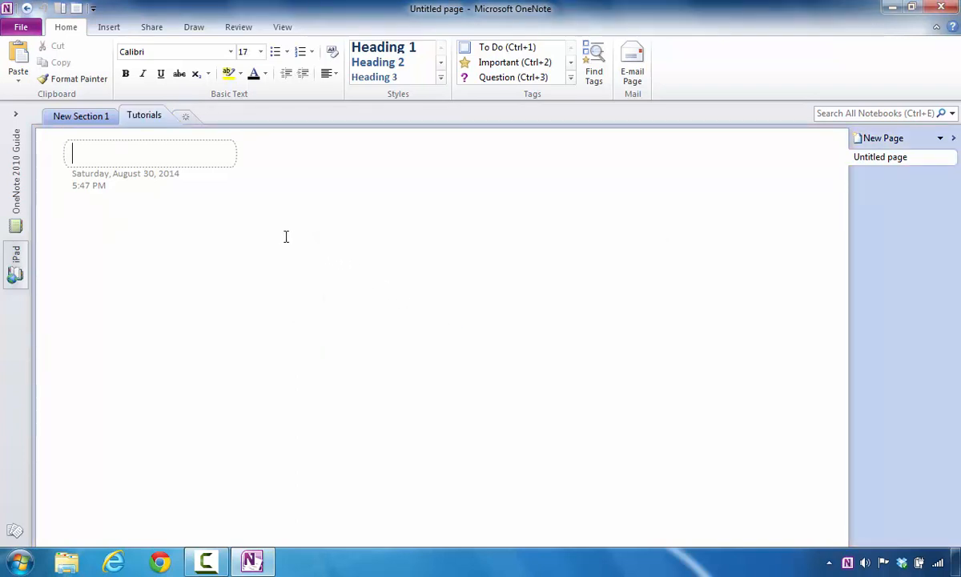
pyautogui.moveTo(144, 115)
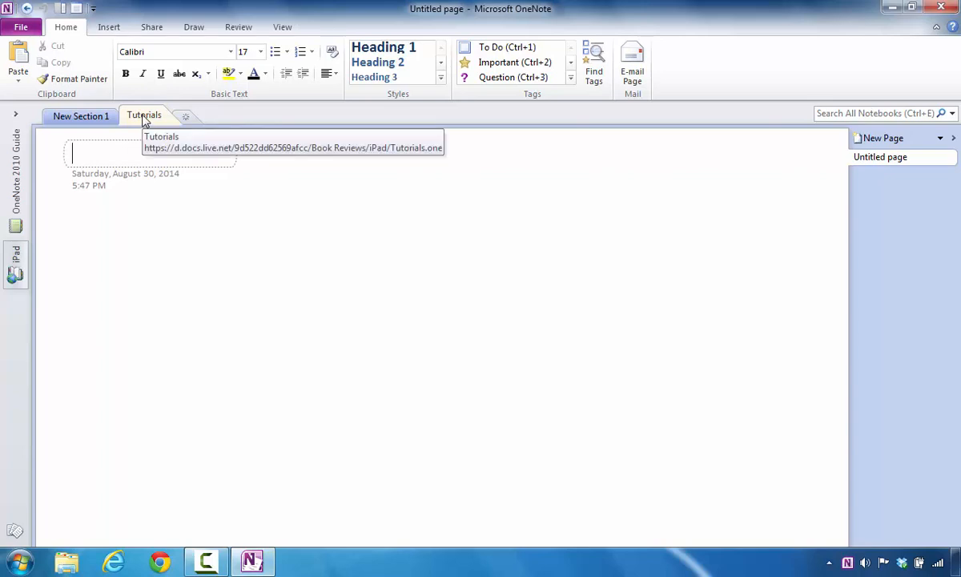
# Choose Delete on the Tutorials section to bring up the Recycle Bin confirmation
pyautogui.rightClick(144, 115)
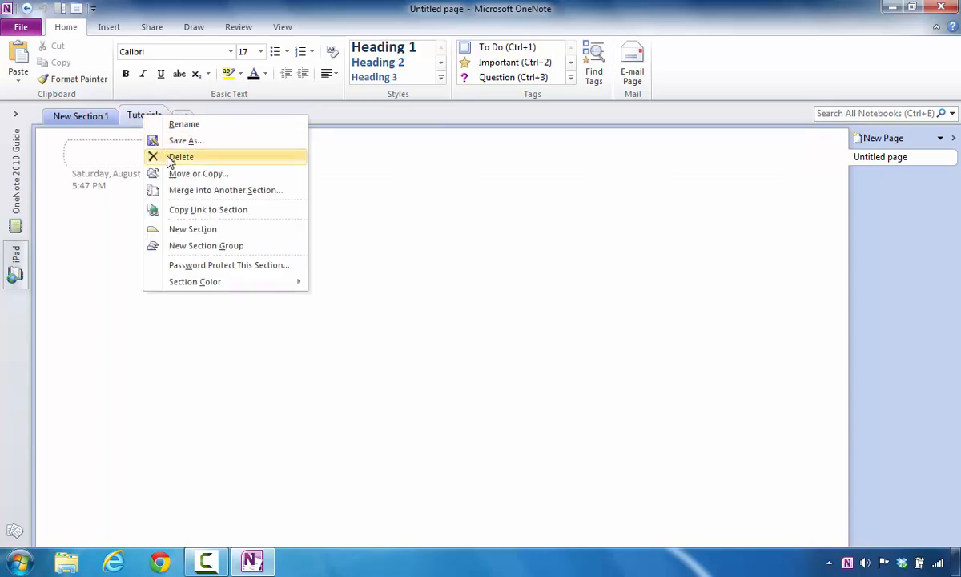
pyautogui.click(180, 156)
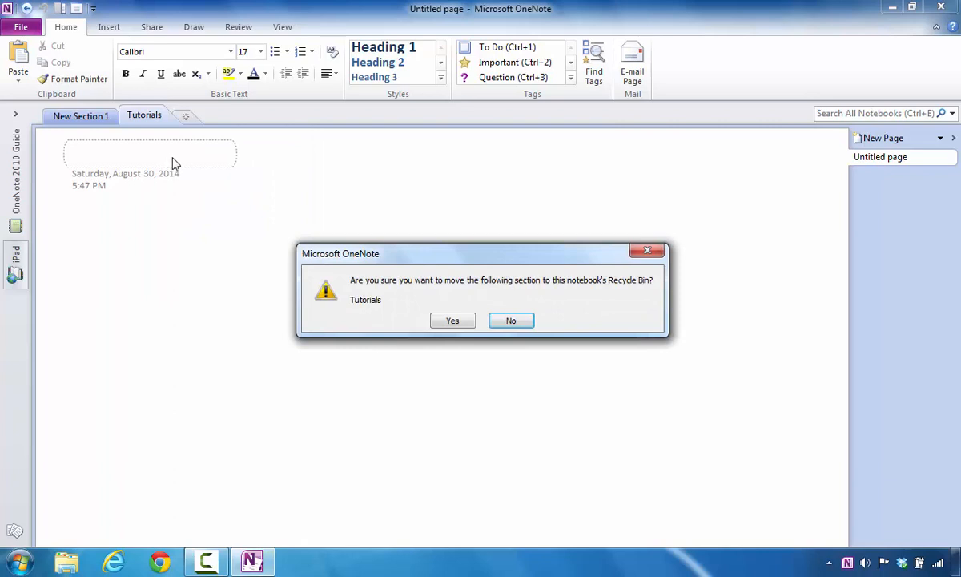
pyautogui.moveTo(453, 311)
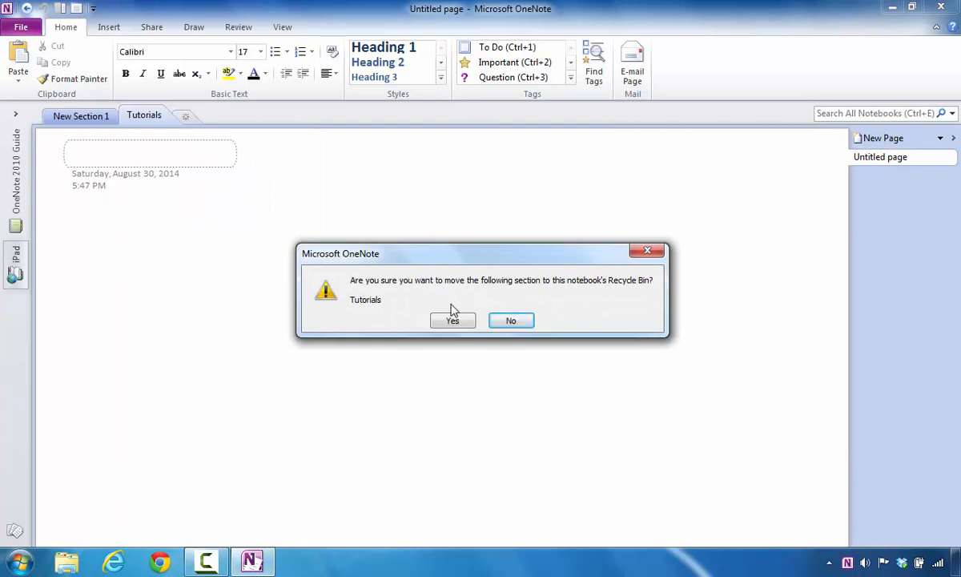